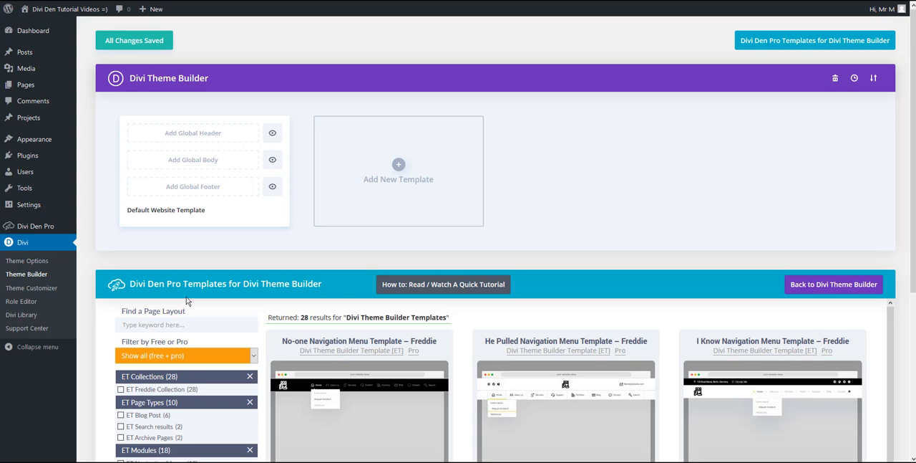
mouse_move(26, 275)
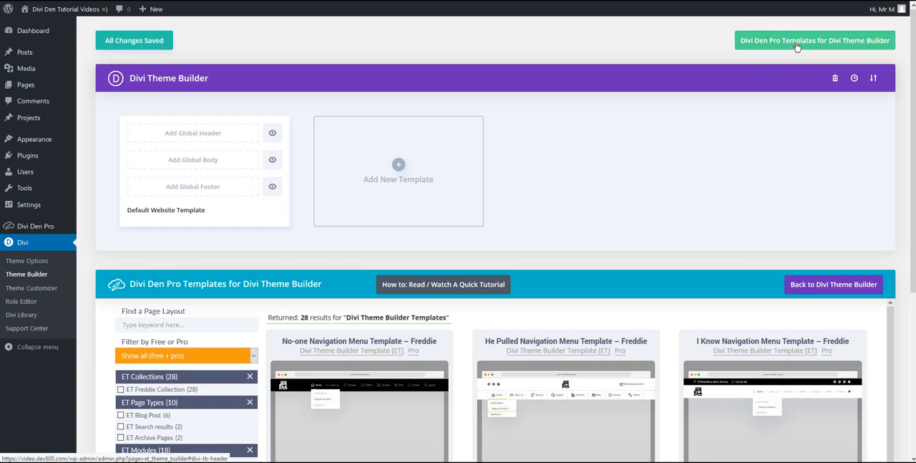
- Filter the library to navigation menus and download the He Pulled Navigation Menu Template – Freddie JSON
scroll(down, 3)
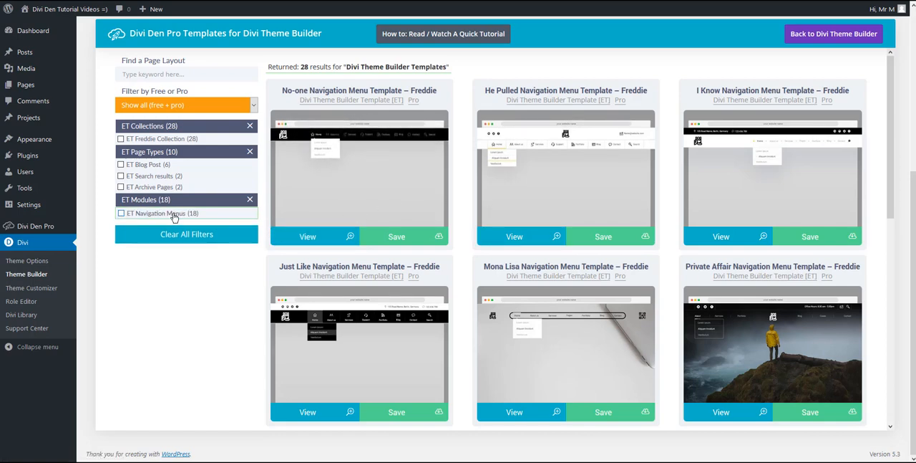
click(121, 213)
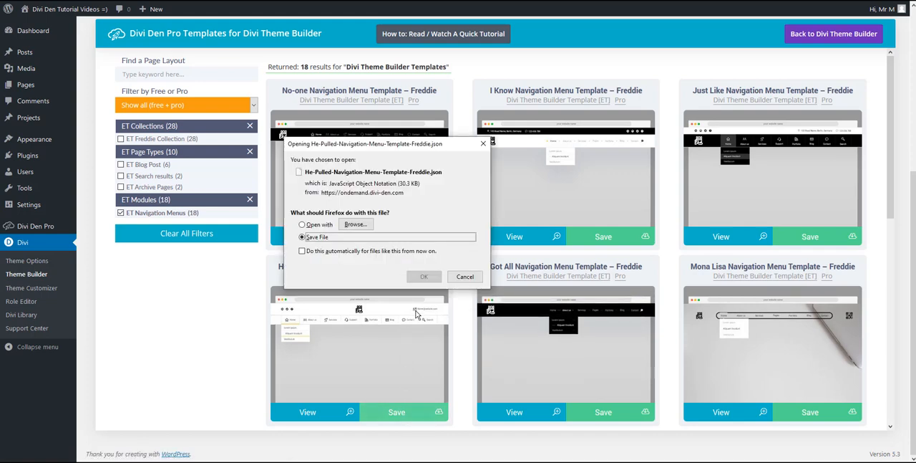
click(424, 276)
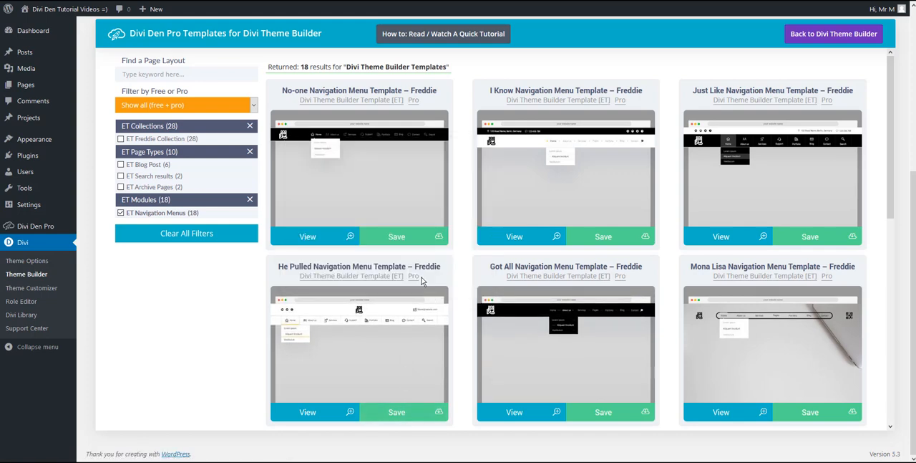
mouse_move(512, 272)
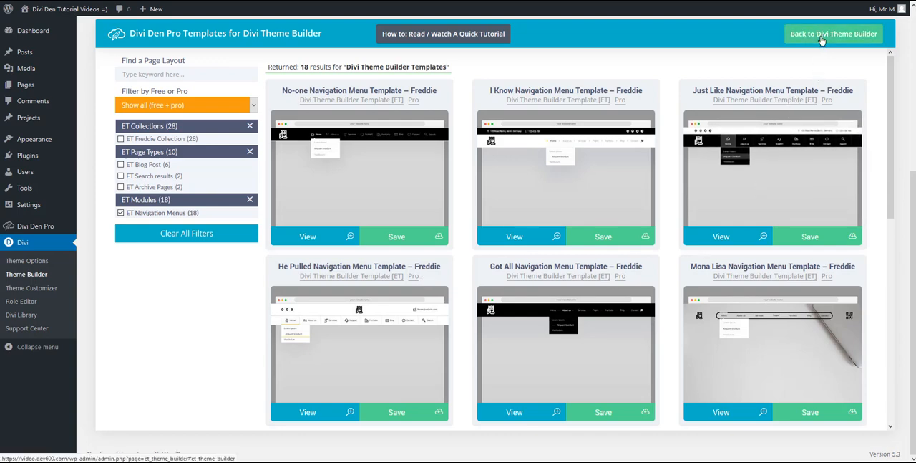
- Import the downloaded He Pulled JSON via Portability, adding an unassigned template with a Custom Header
click(833, 33)
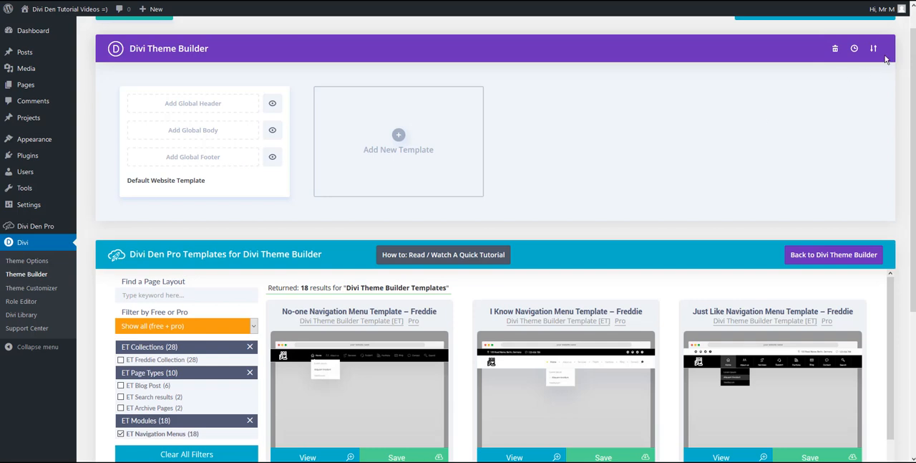
mouse_move(874, 49)
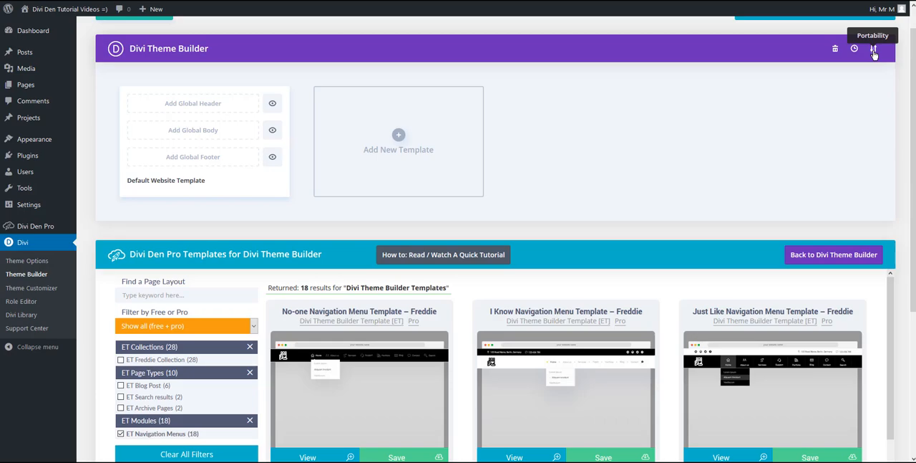
click(873, 49)
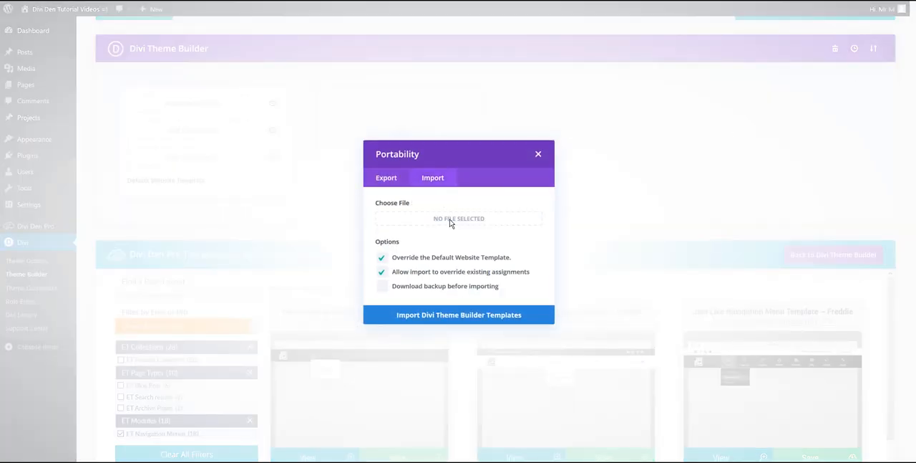
click(458, 218)
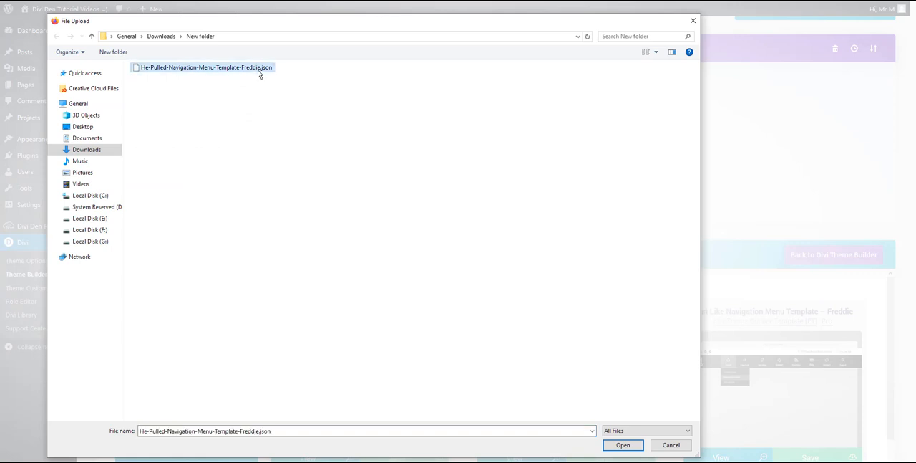
click(622, 444)
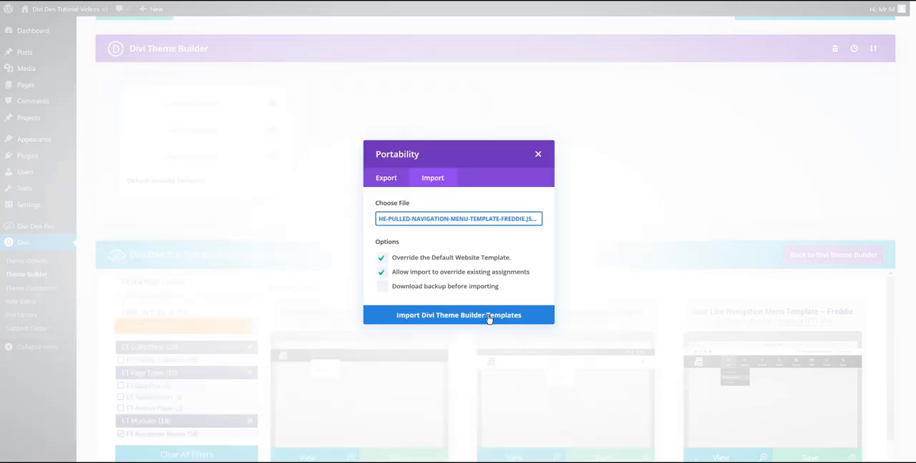
click(458, 315)
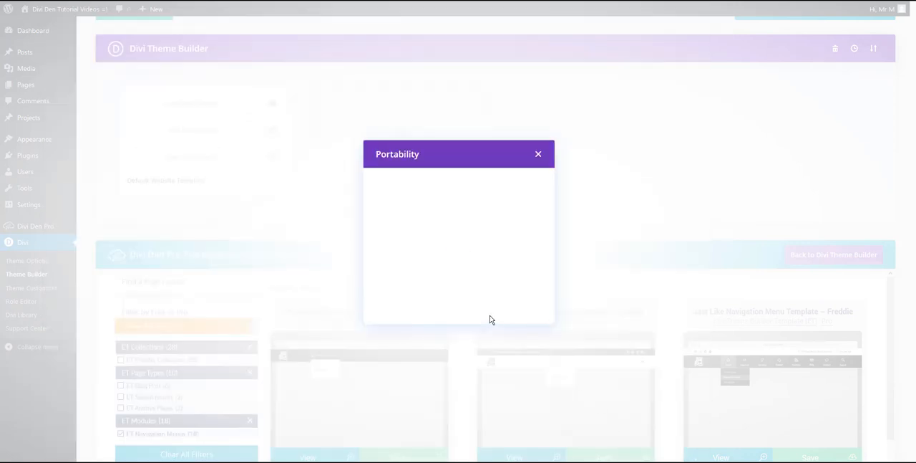
click(538, 154)
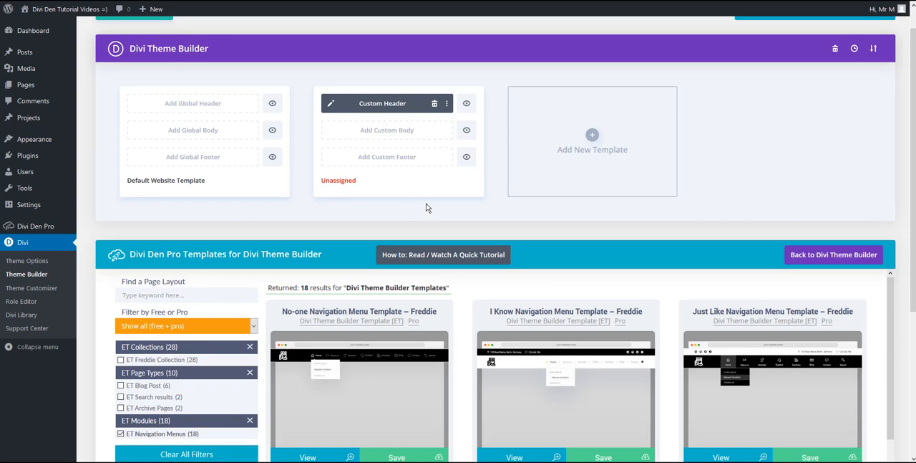
mouse_move(308, 97)
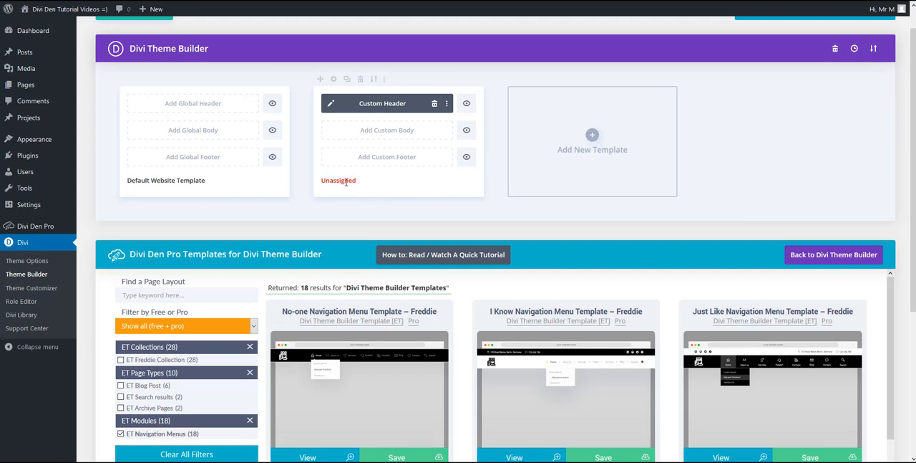
mouse_move(385, 79)
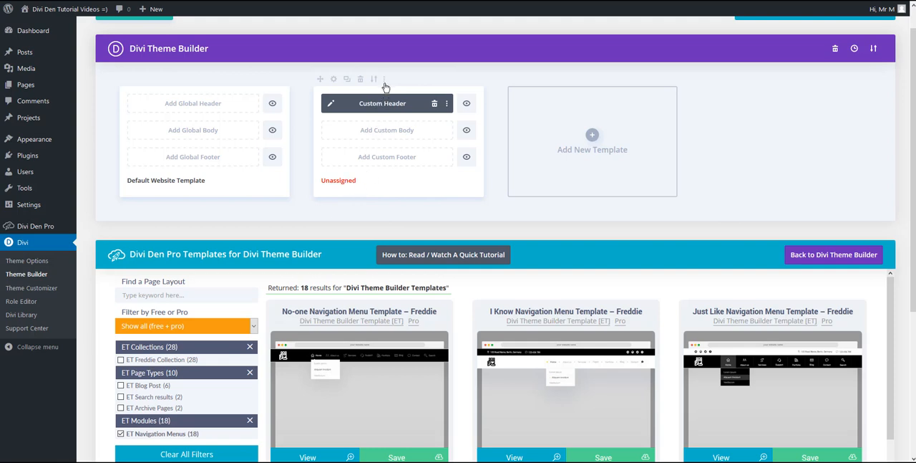
- Assign the imported header template to All Pages, save changes and view the new menu on the live site
click(447, 104)
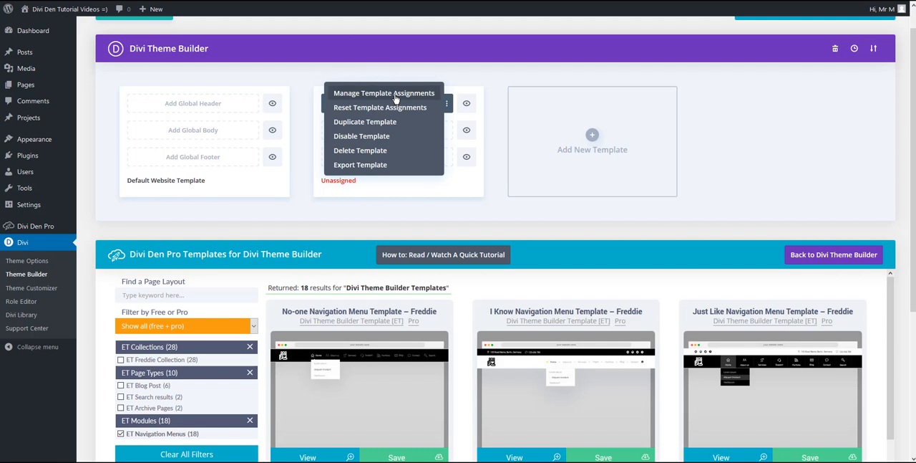
click(384, 93)
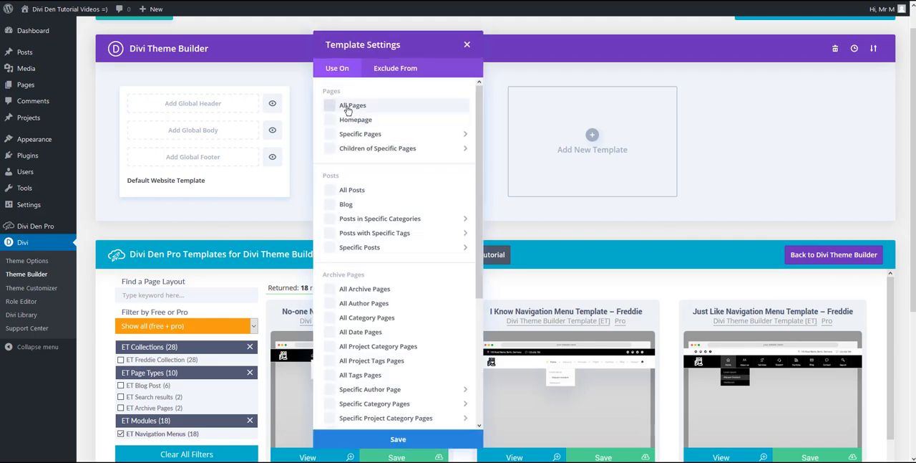
click(330, 106)
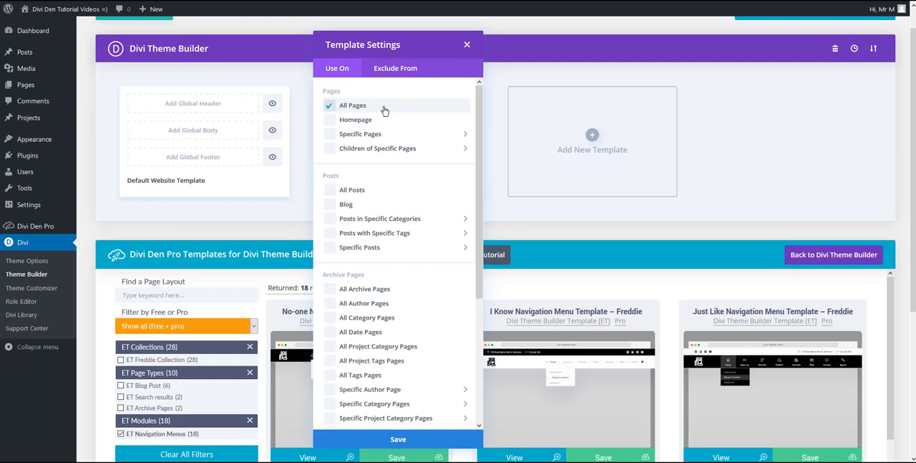
mouse_move(370, 107)
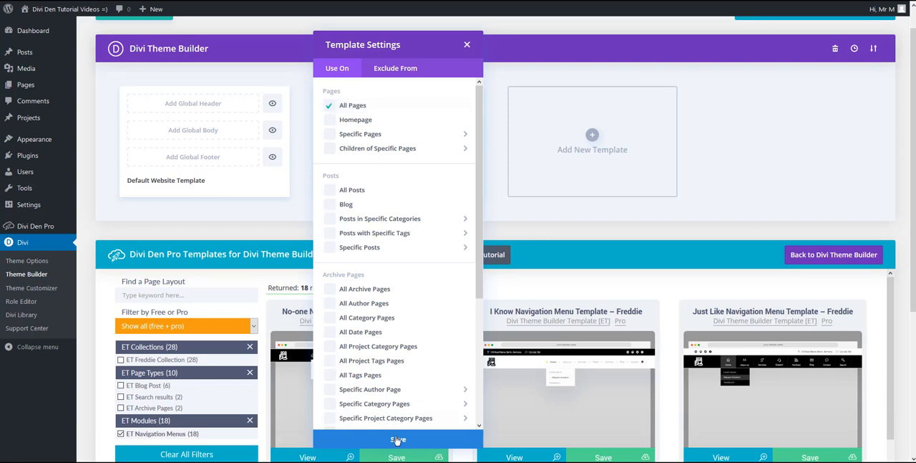
click(398, 438)
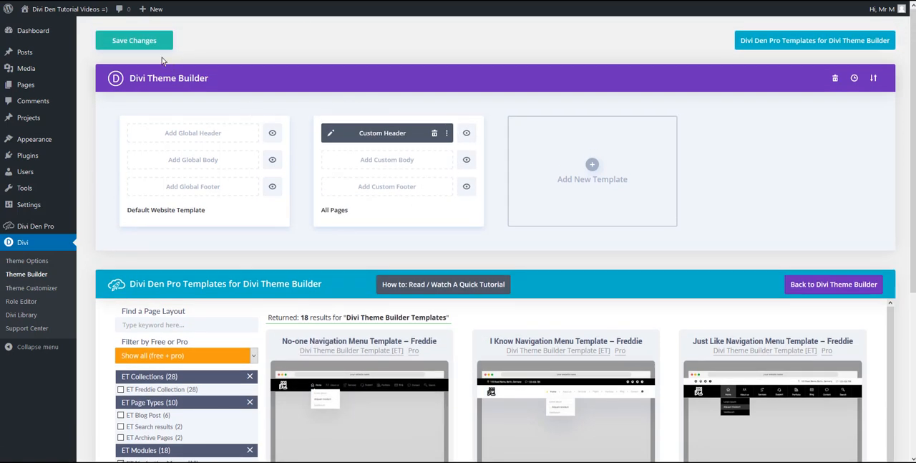
click(134, 40)
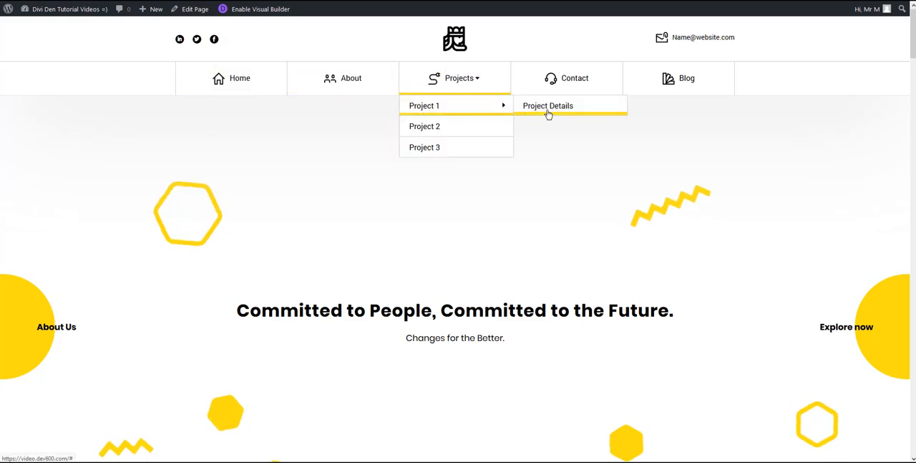
click(547, 106)
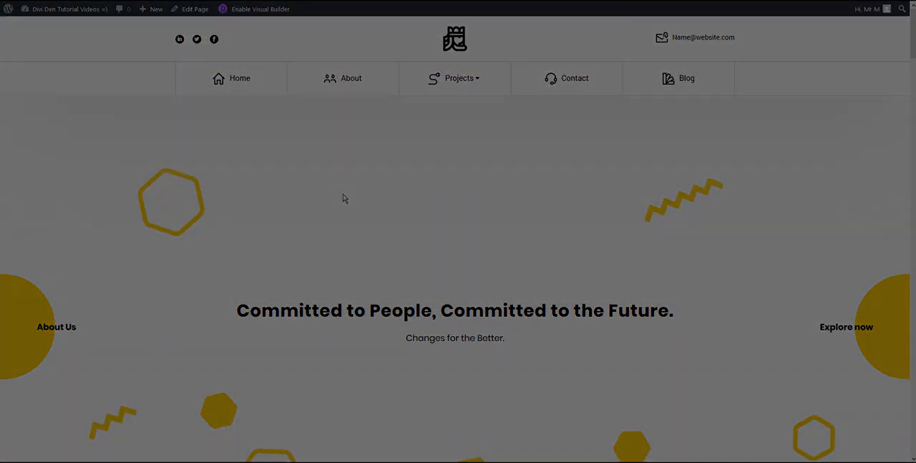